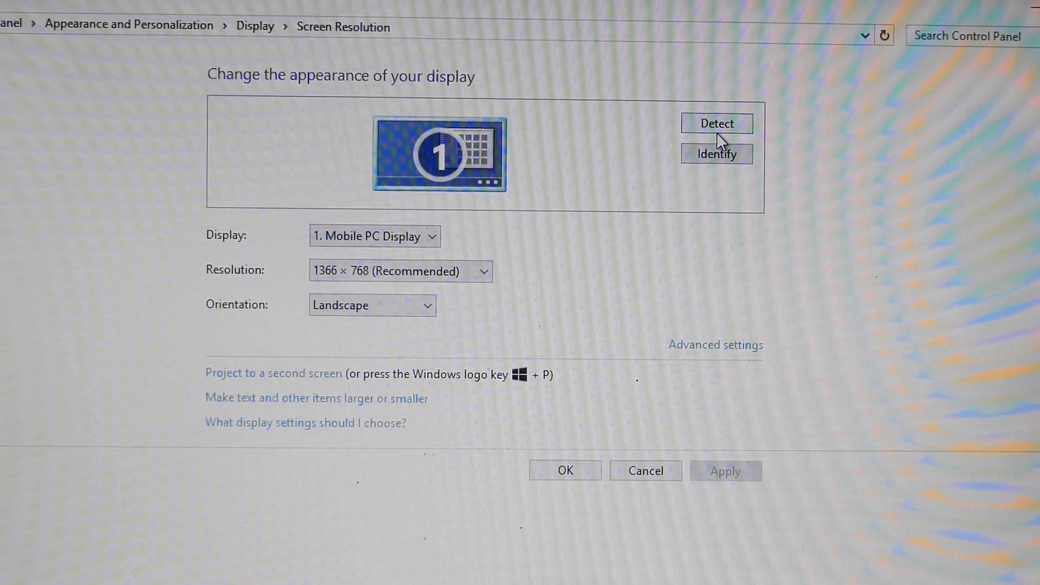
# Detect displays, force the undetected output to connect anyway on VGA, and apply the two-display setup.
pyautogui.click(716, 123)
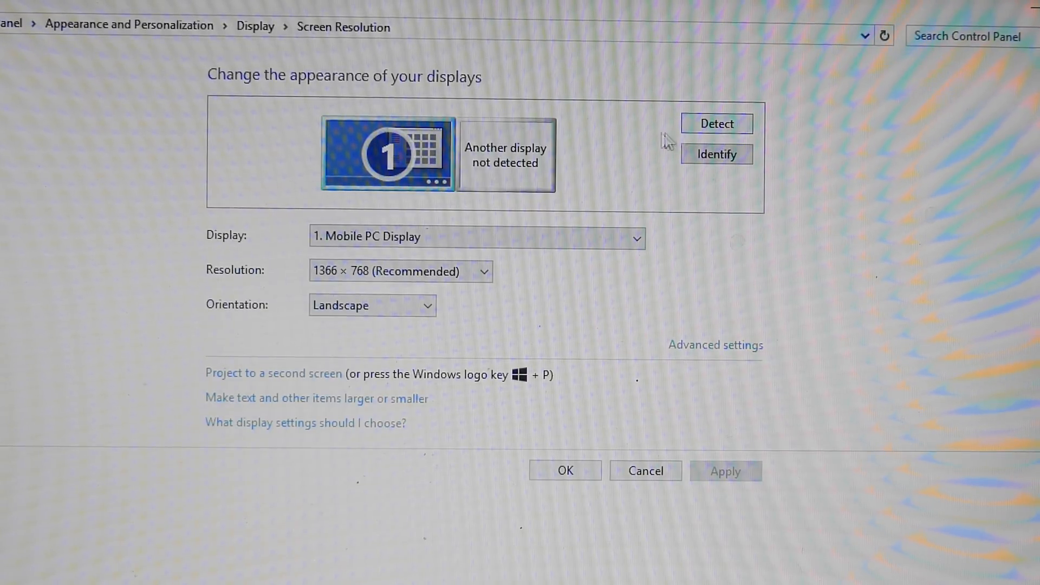
pyautogui.moveTo(519, 174)
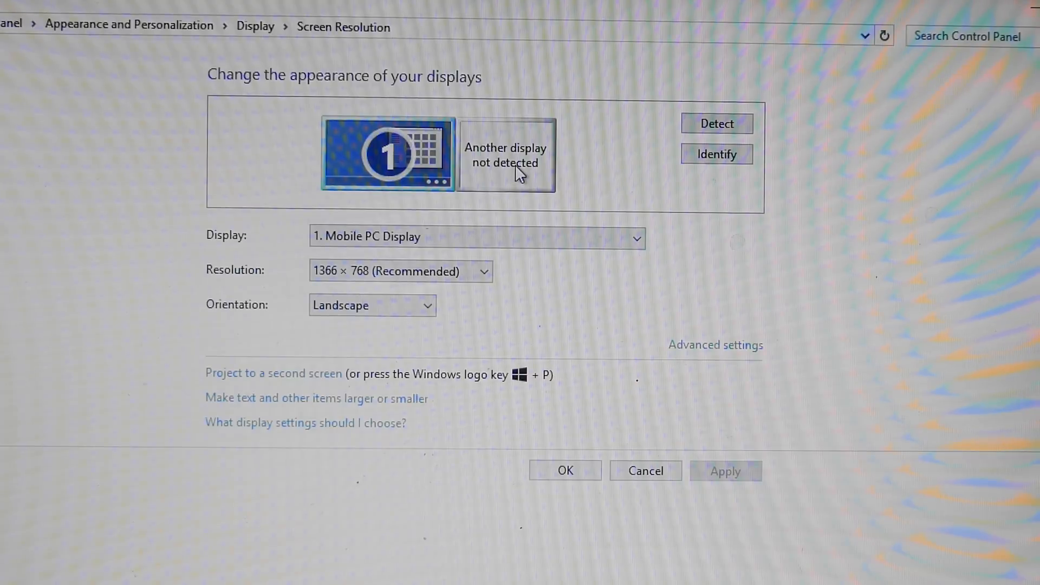
pyautogui.click(506, 153)
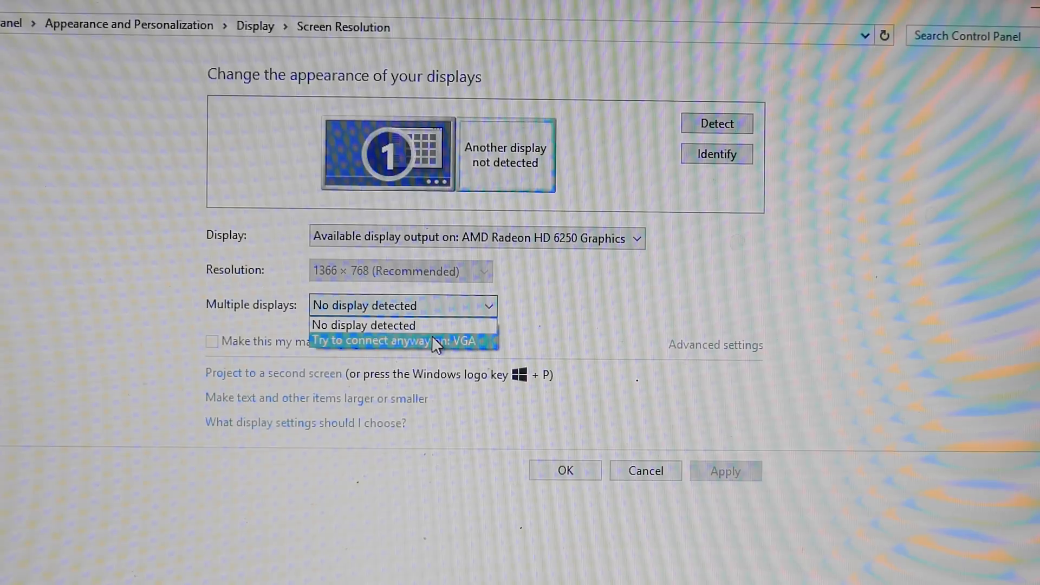
pyautogui.click(401, 340)
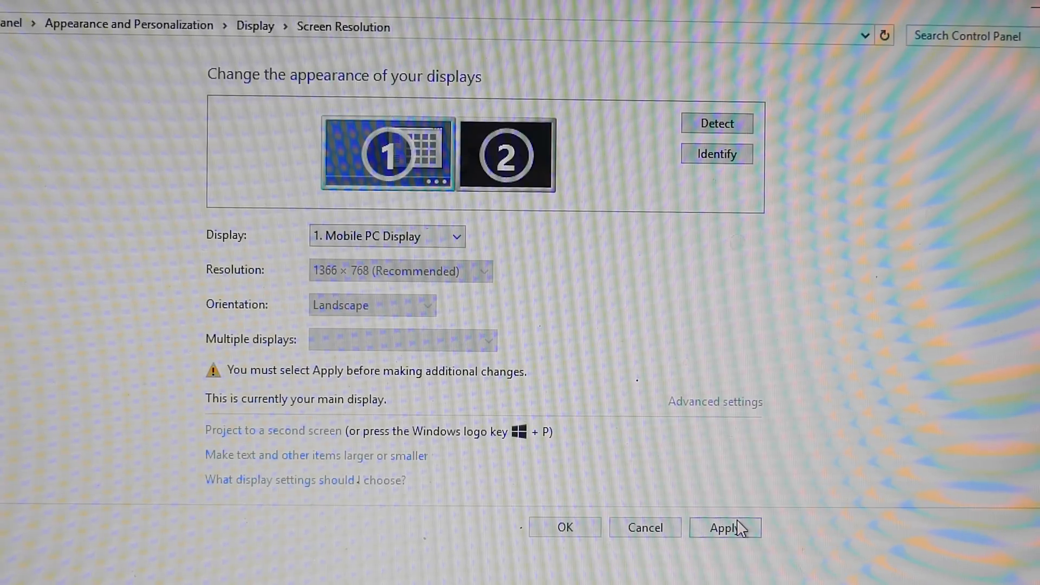
pyautogui.click(725, 528)
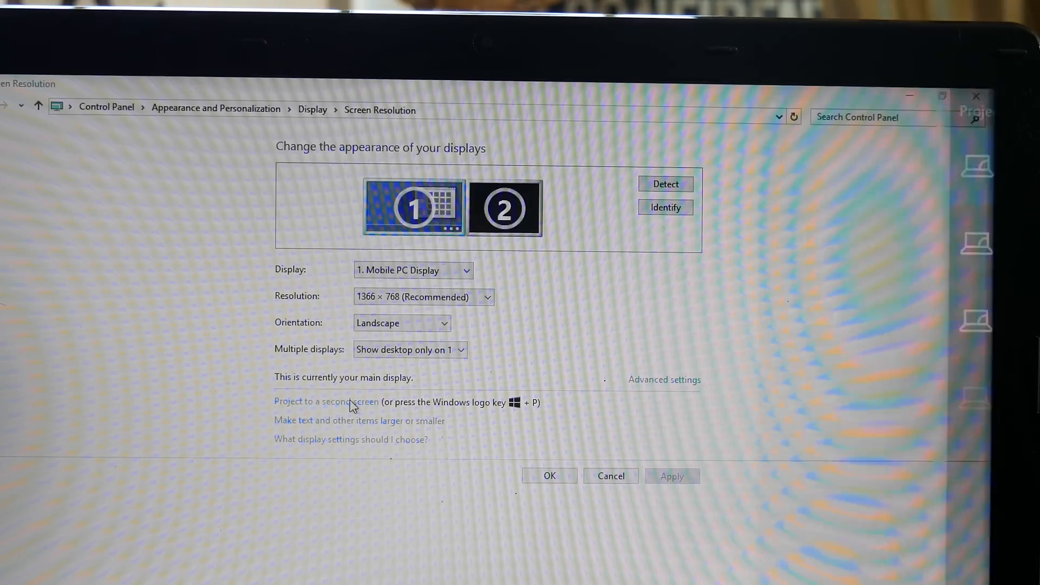
# Choose Extend in the Project sidebar so the desktop spans onto the second display.
pyautogui.click(326, 401)
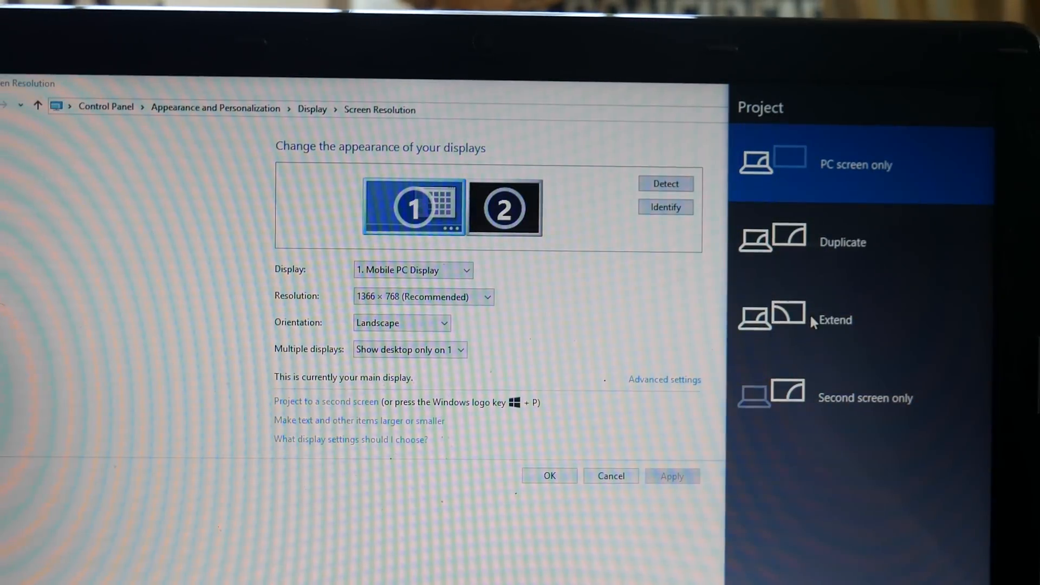
pyautogui.click(835, 319)
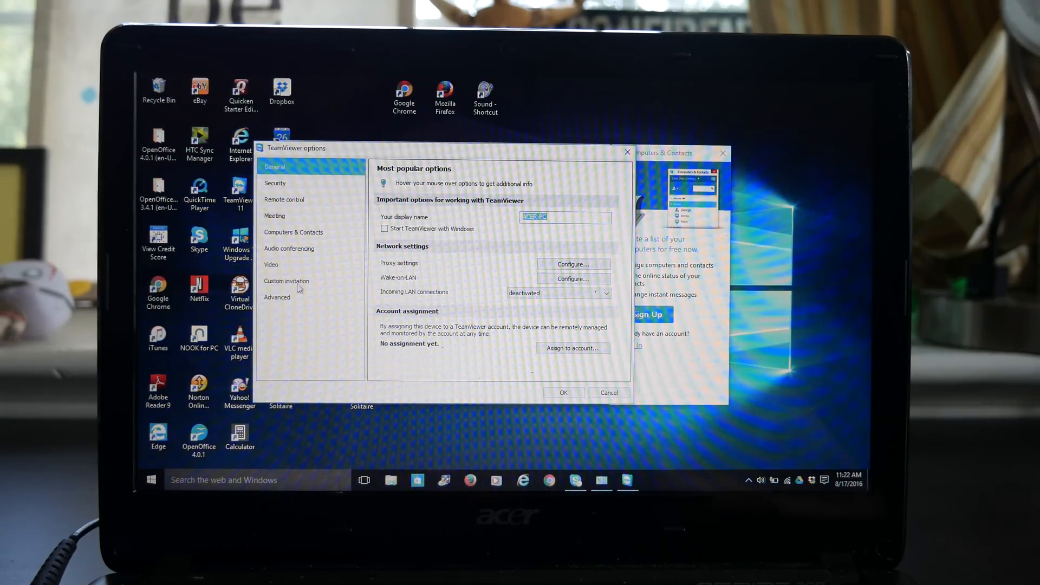
# Reveal the hidden advanced options in TeamViewer's Advanced settings category.
pyautogui.click(276, 297)
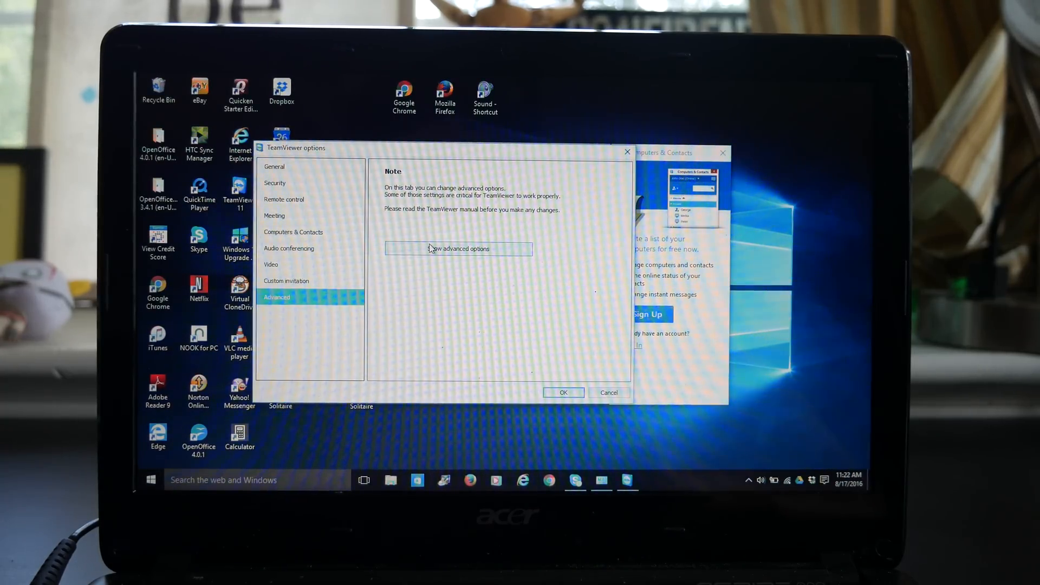
pyautogui.click(457, 248)
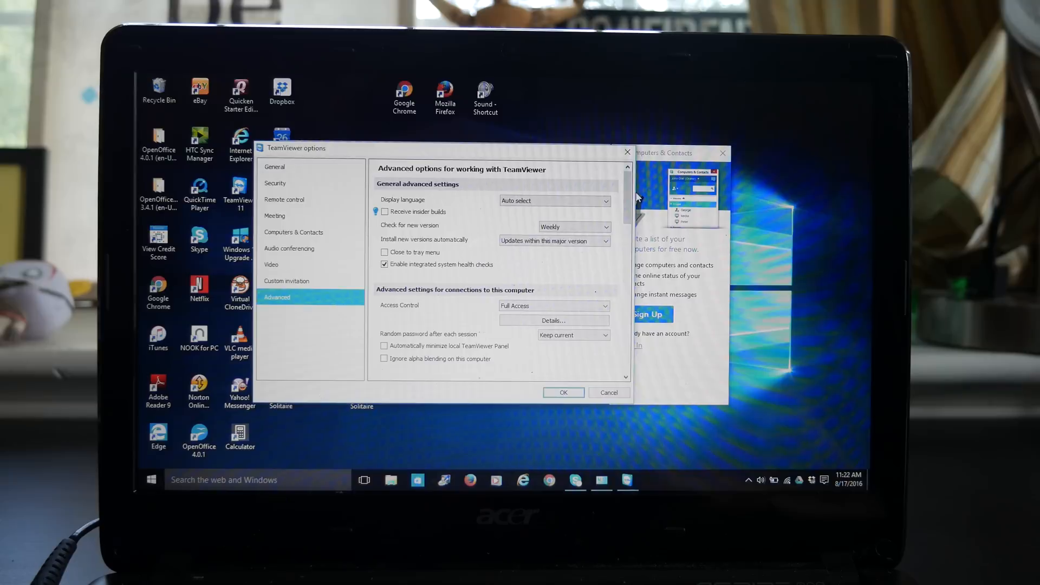